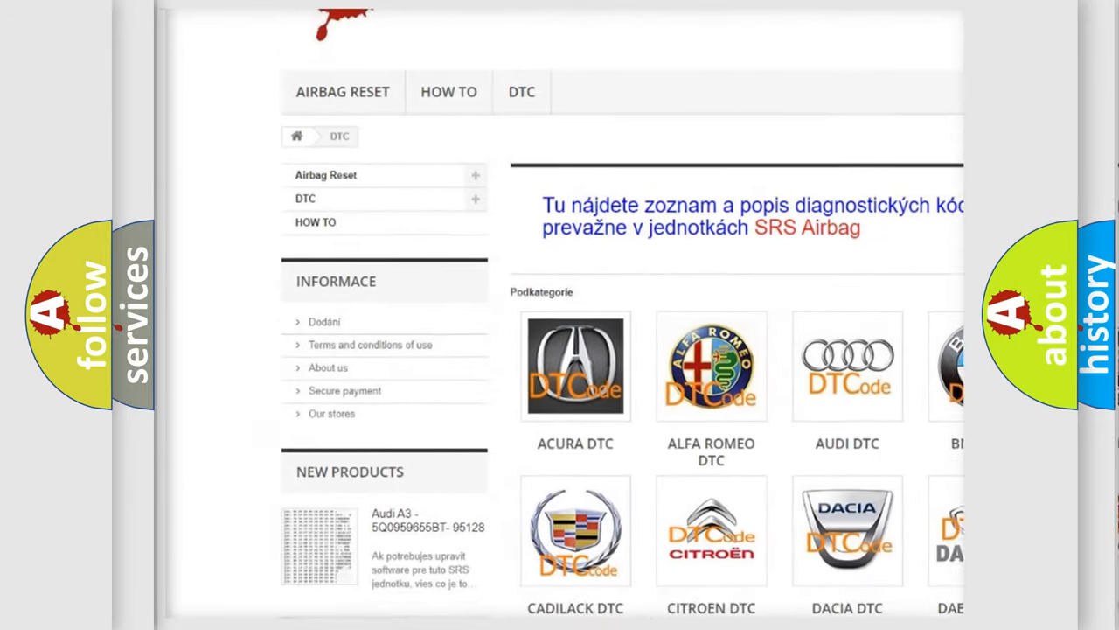
scroll(down, 3)
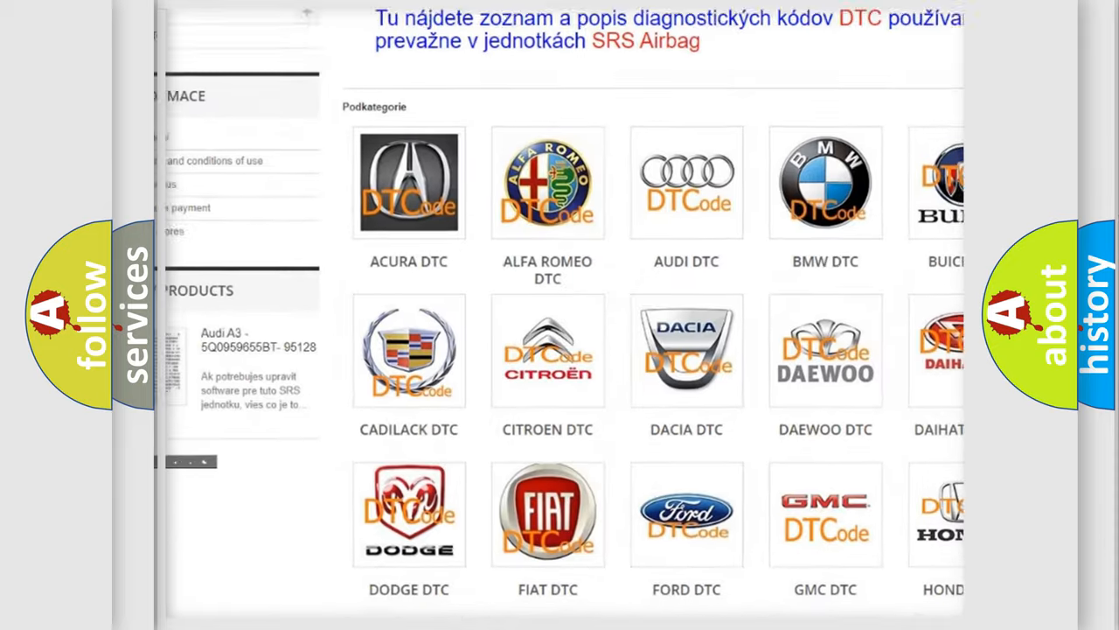
scroll(down, 3)
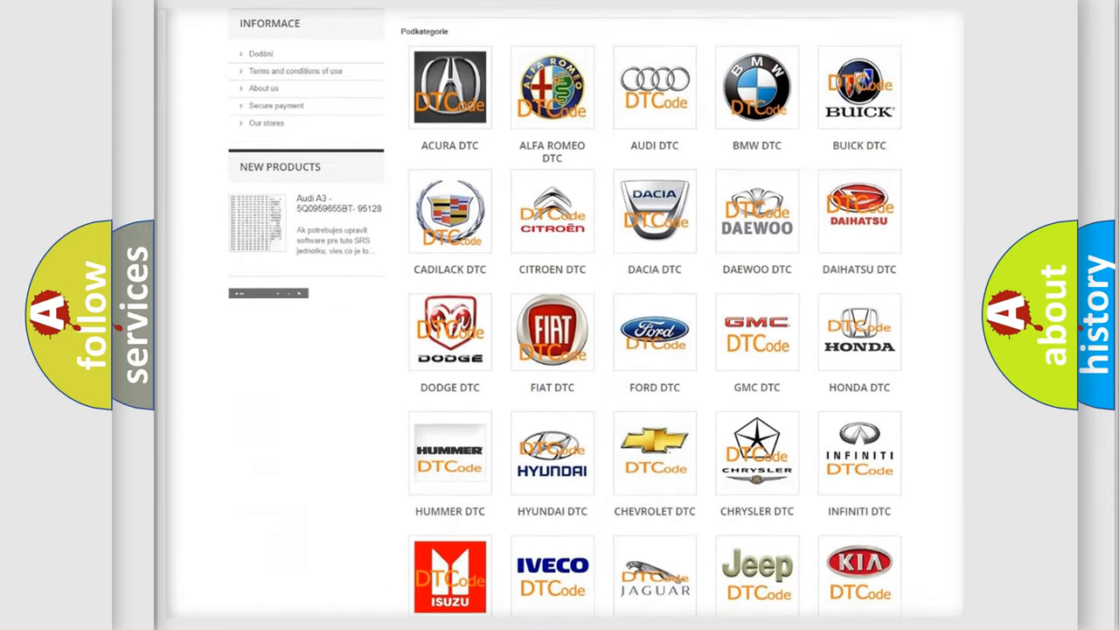
scroll(down, 3)
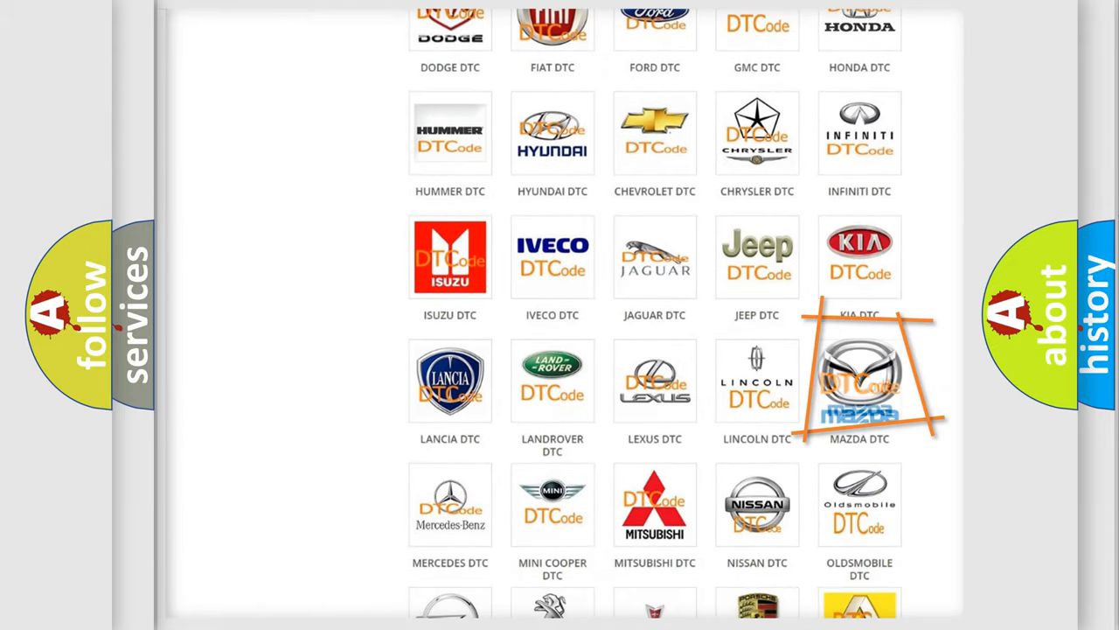